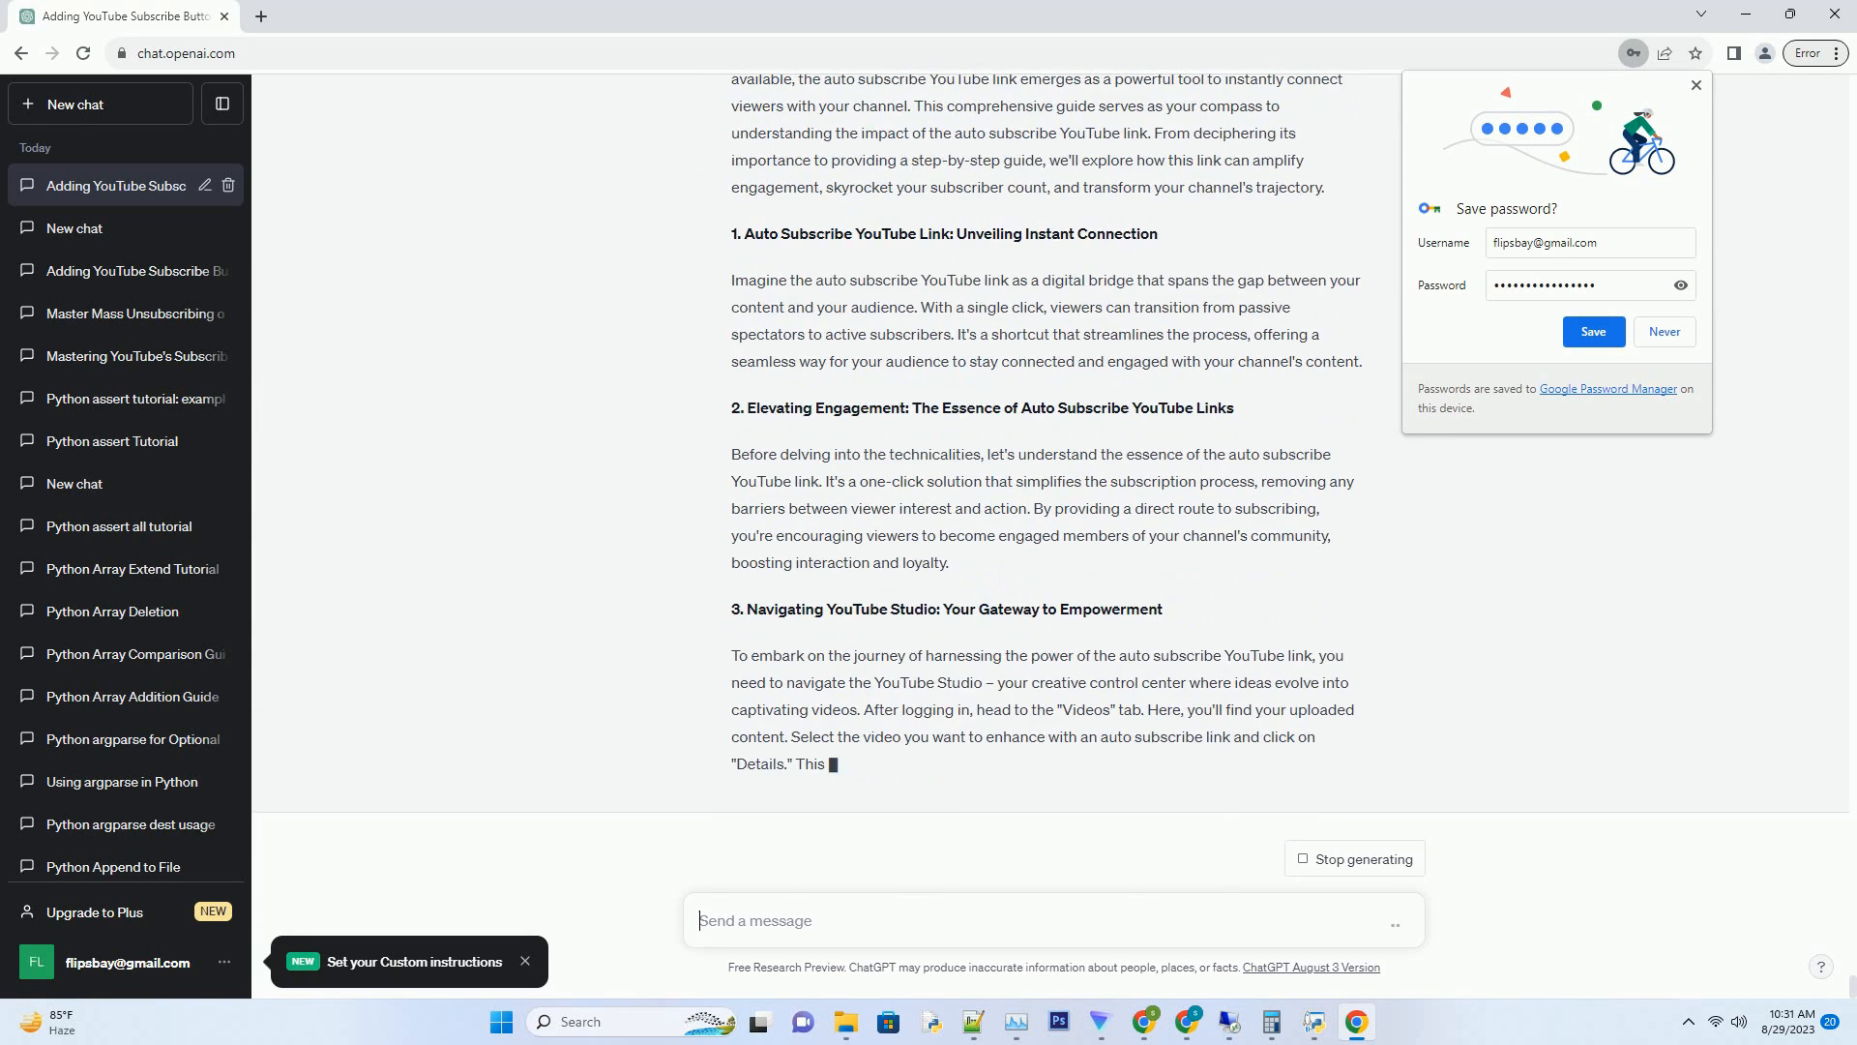
Follow the generating article to its metrics section and Conclusion, then ready a follow-up message.
scroll(down, 3)
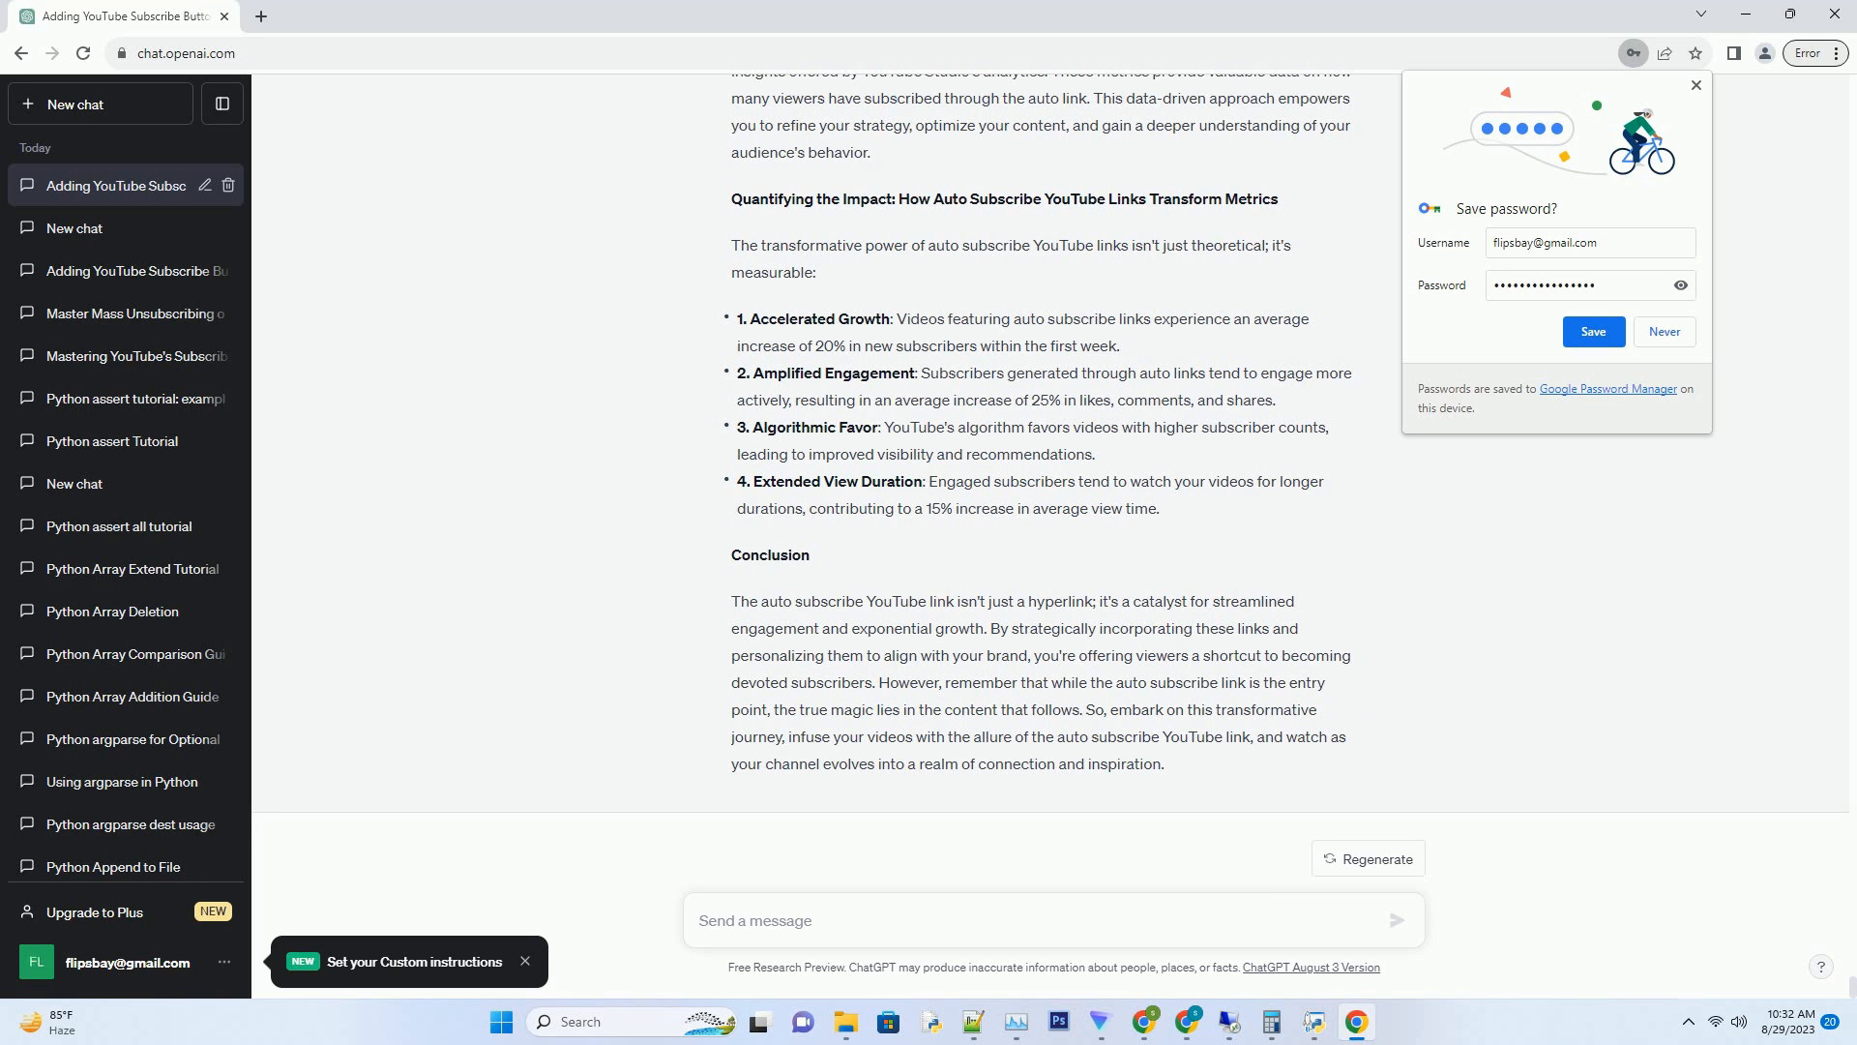
click(755, 920)
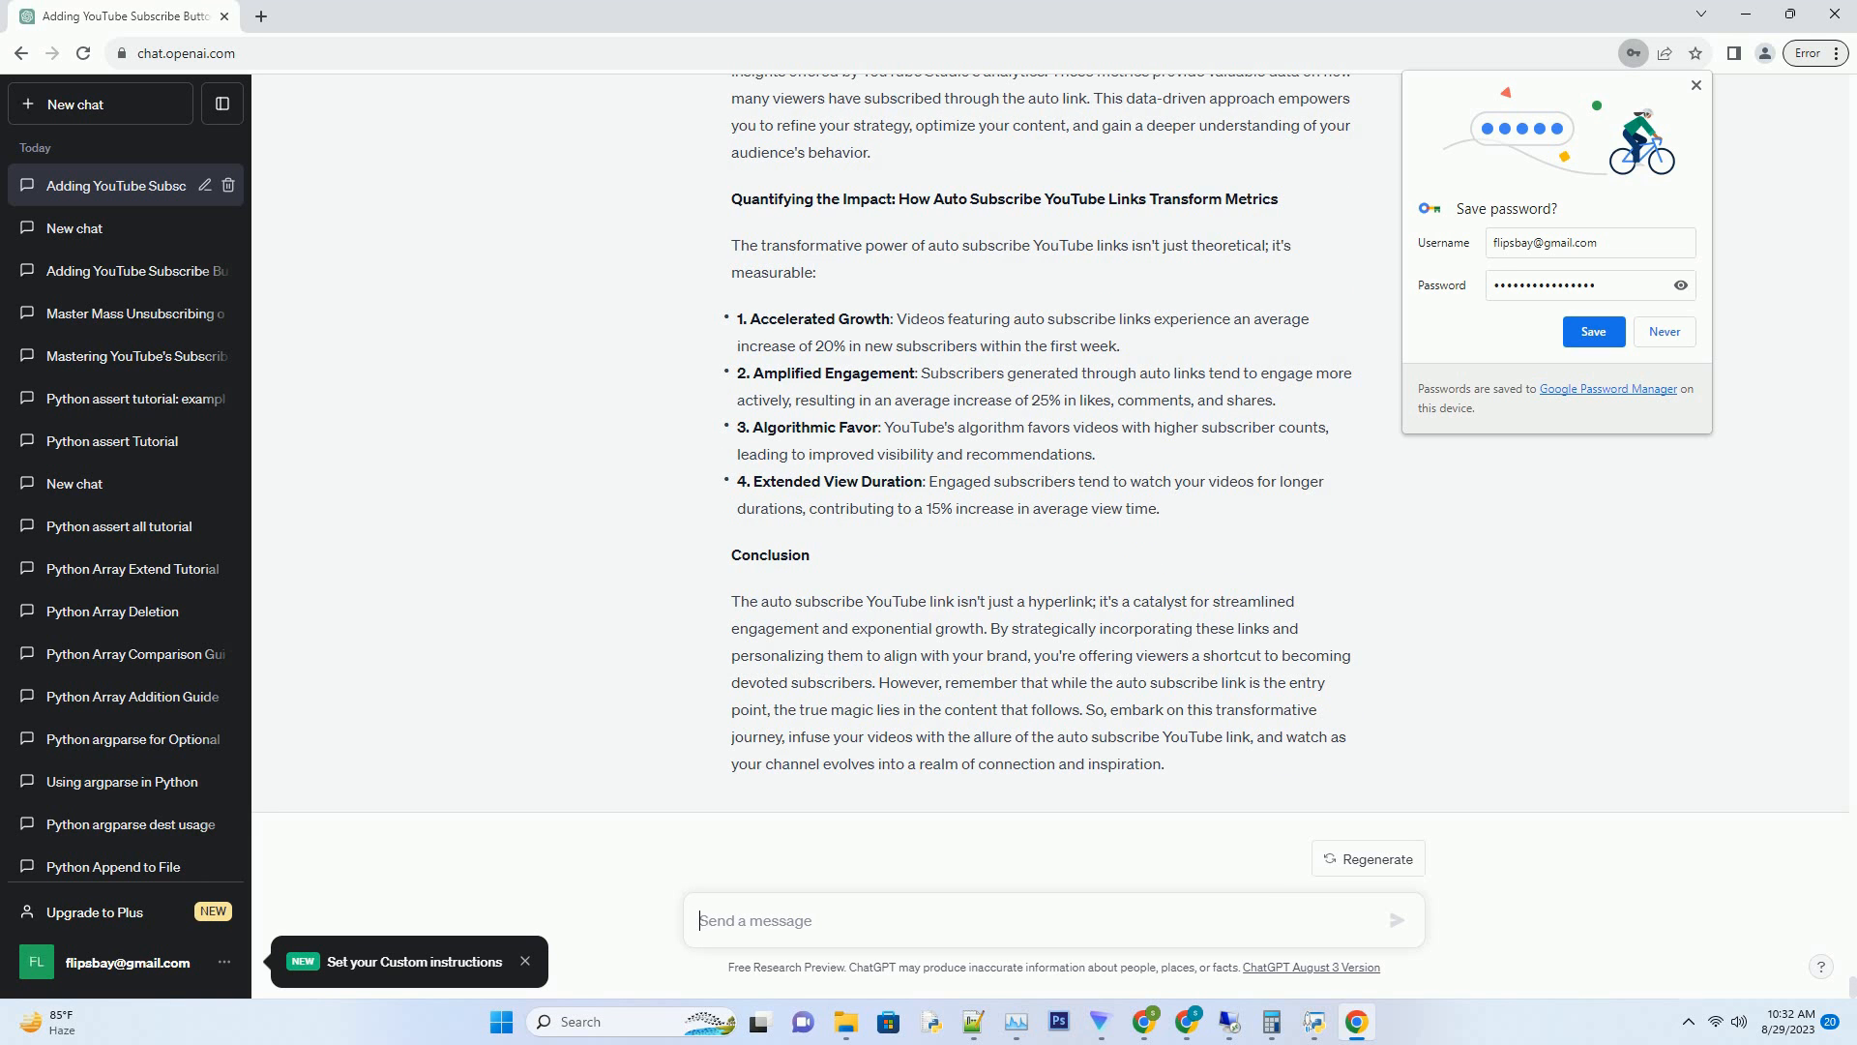